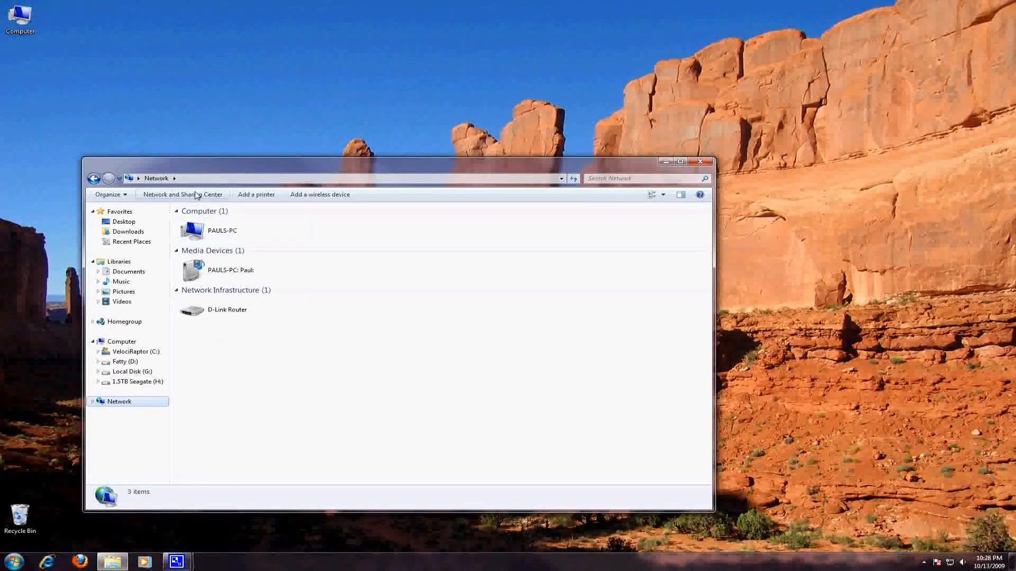
Open Network and Sharing Center, then run the Bing search for 'evga'
{"action": "left_click", "coordinate": [183, 195]}
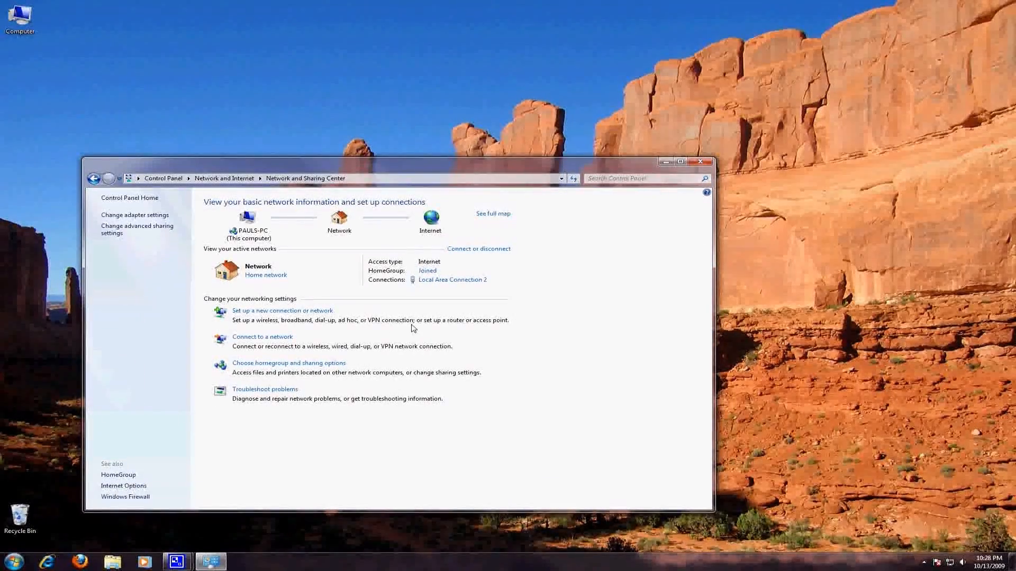
{"action": "mouse_move", "coordinate": [412, 316]}
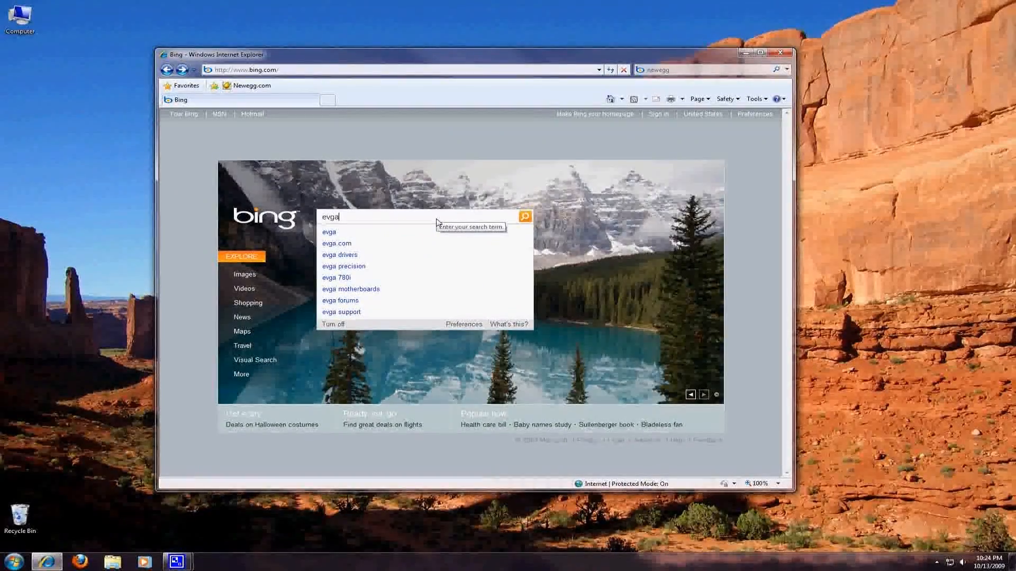
{"action": "left_click", "coordinate": [524, 216]}
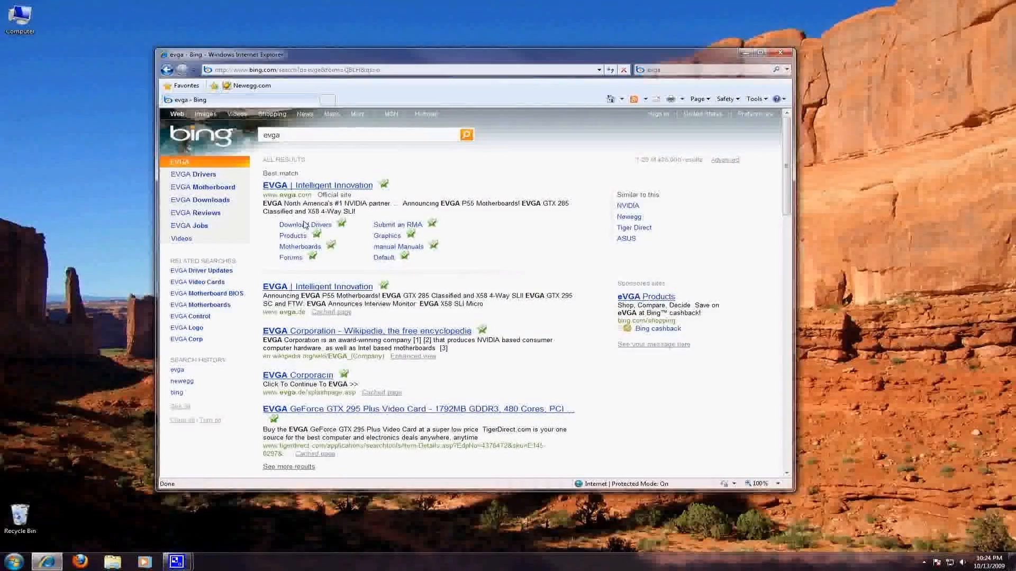
Find EVGA drivers for Graphics Cards, GeForce 200 Series, Windows 7 64bit, showing driver 191.07
{"action": "left_click", "coordinate": [302, 224]}
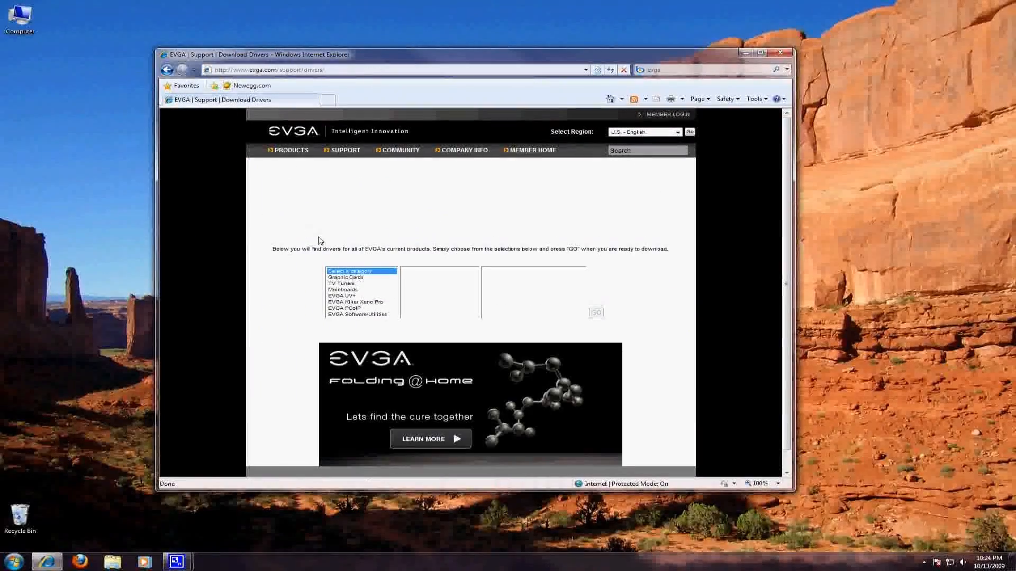
{"action": "left_click", "coordinate": [345, 277]}
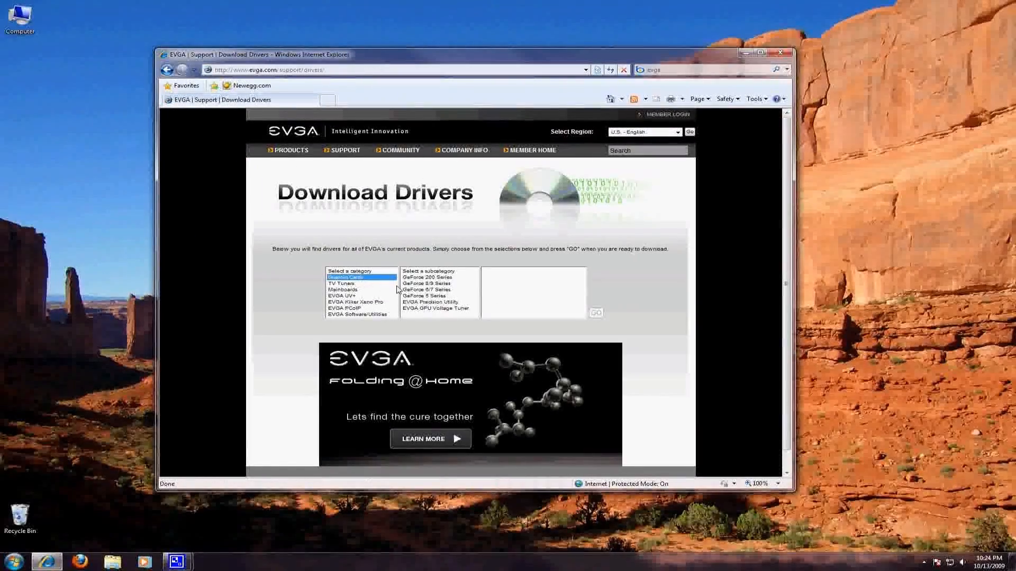
{"action": "left_click", "coordinate": [427, 277]}
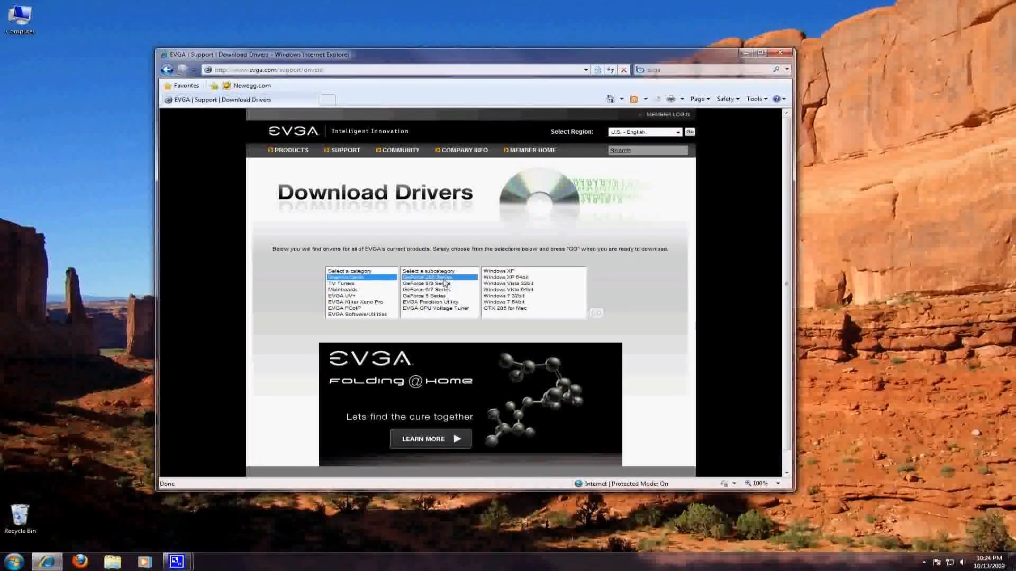
{"action": "left_click", "coordinate": [505, 302]}
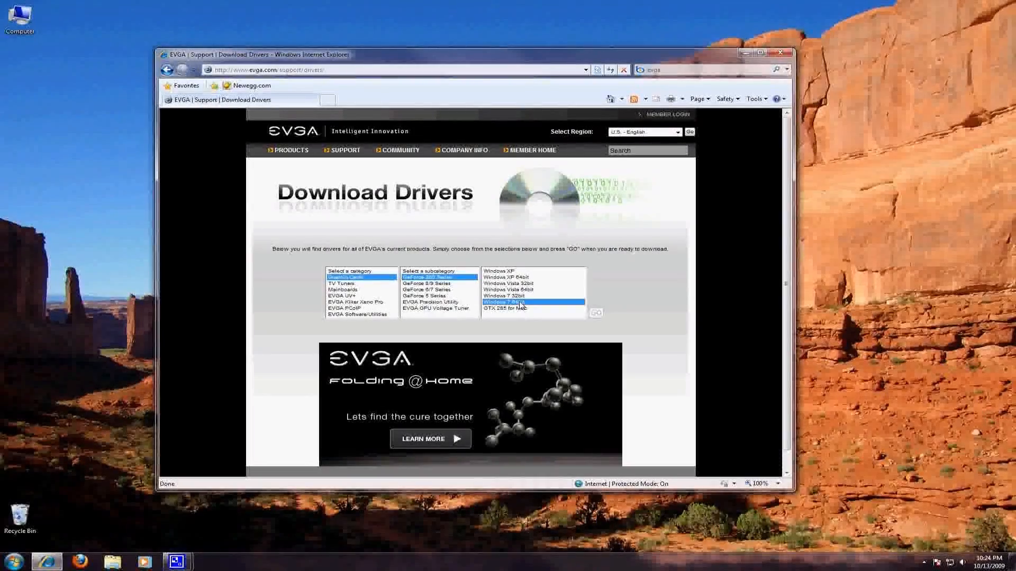
{"action": "left_click", "coordinate": [595, 313]}
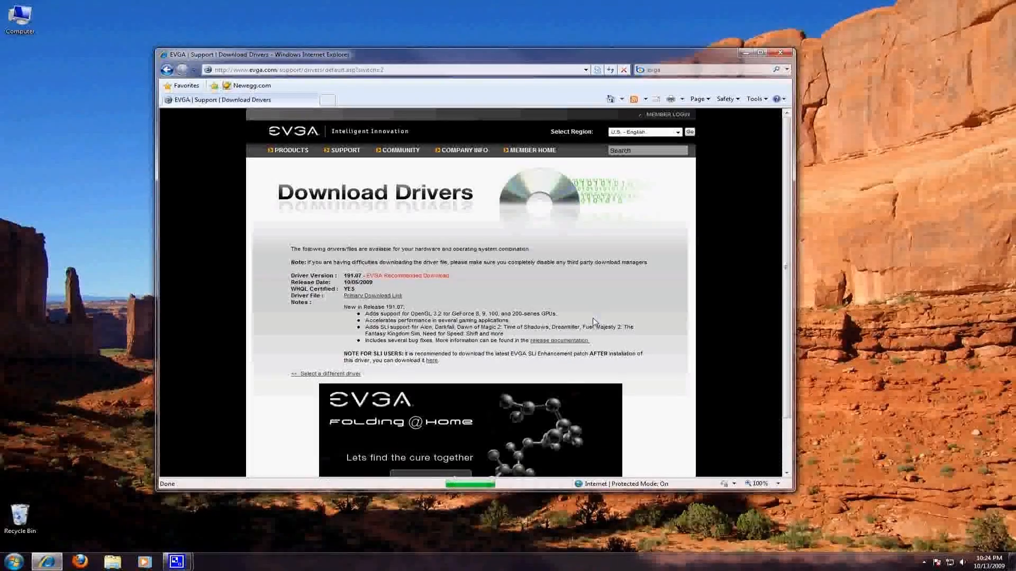